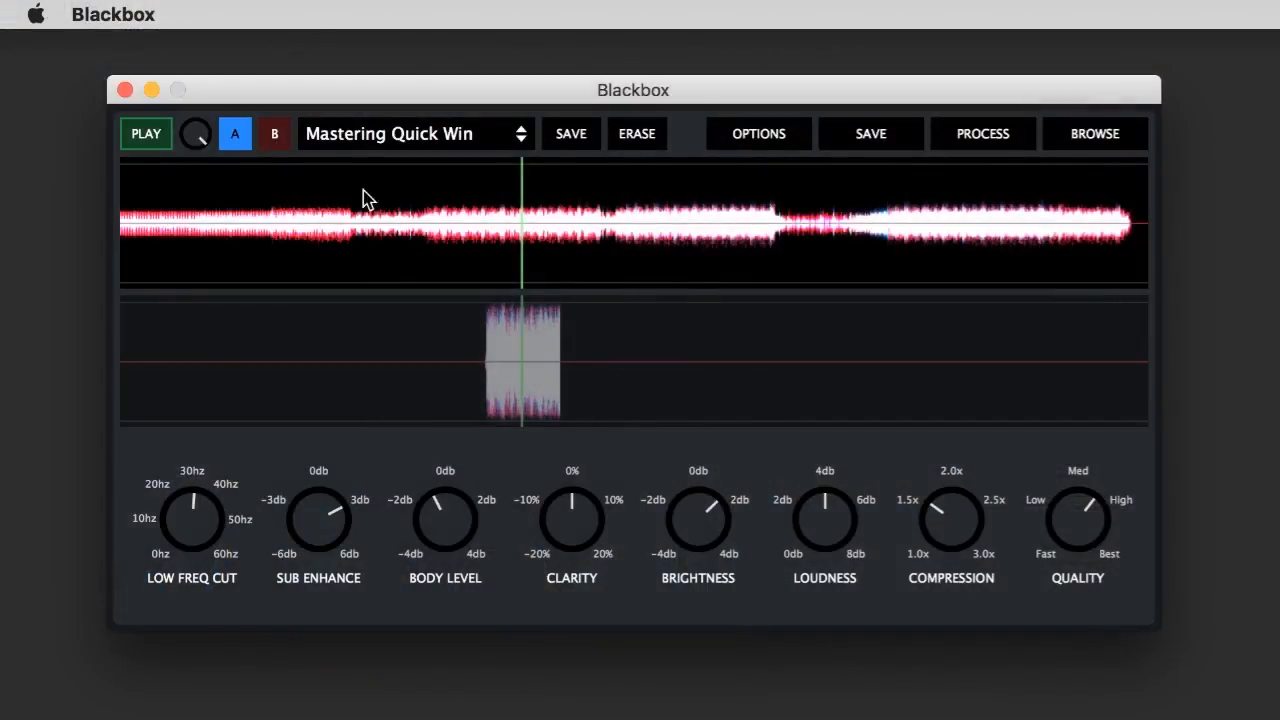
Step: Erase the sdgb preset from the Blackbox preset list and confirm the Delete Preset prompt
{"action": "left_click", "coordinate": [415, 133]}
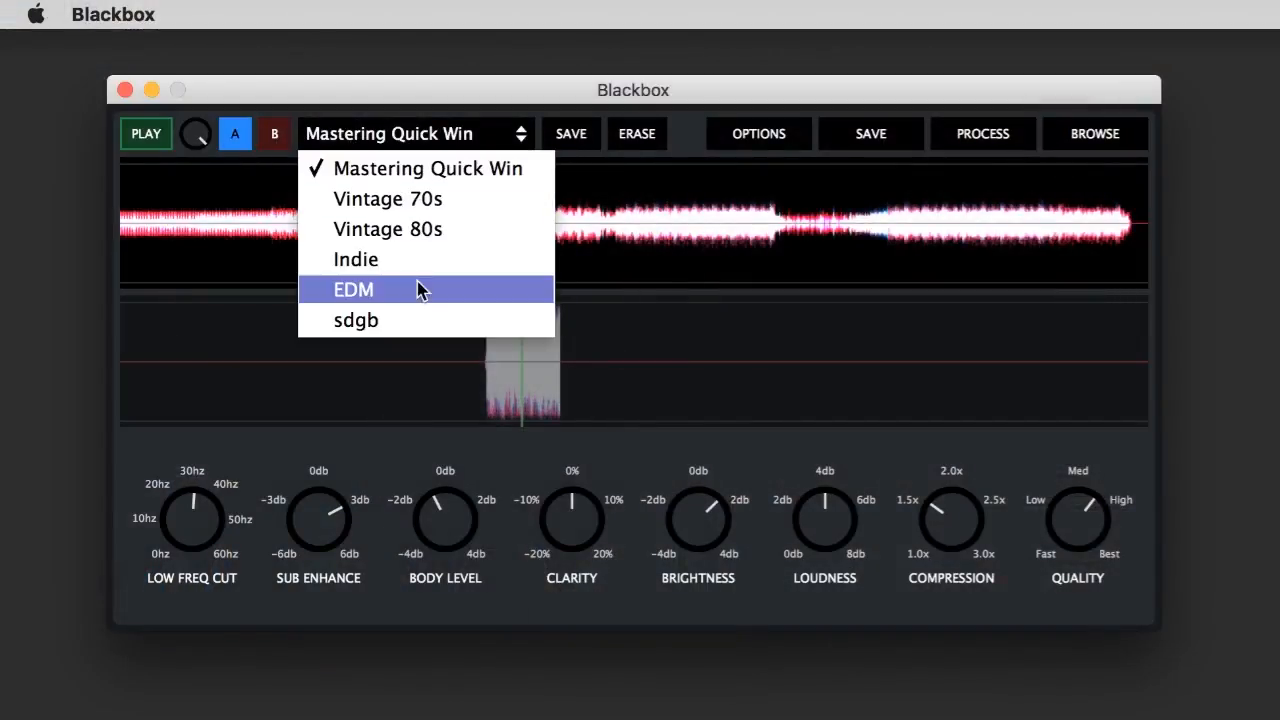
{"action": "mouse_move", "coordinate": [405, 320]}
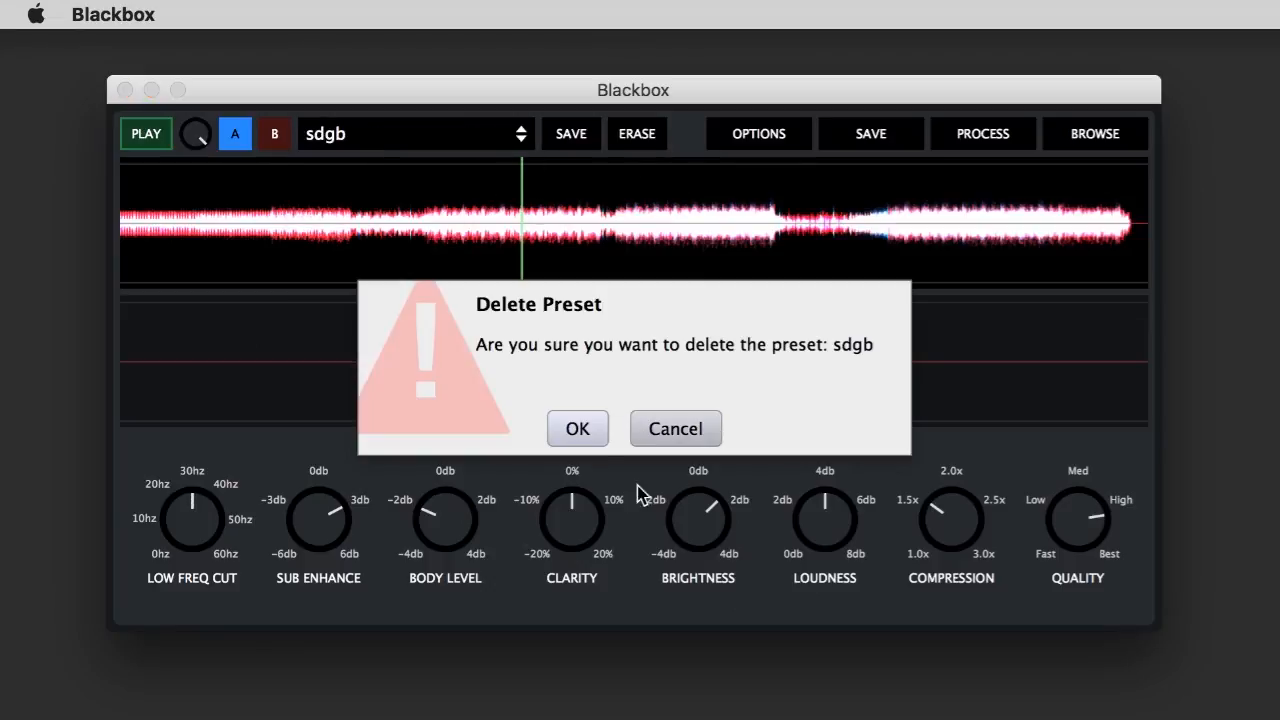
{"action": "left_click", "coordinate": [577, 428]}
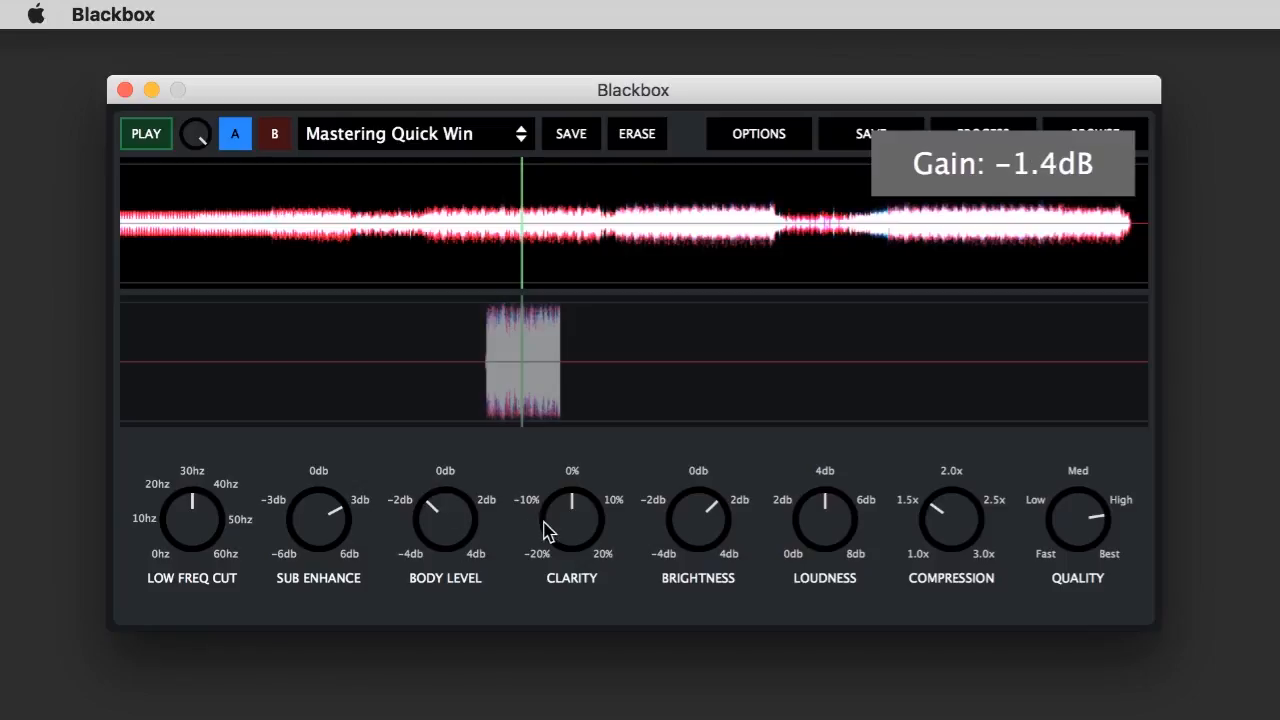
Step: Save current settings as 'Silly Preset', then switch to slot B and load Indie
{"action": "left_click", "coordinate": [570, 133]}
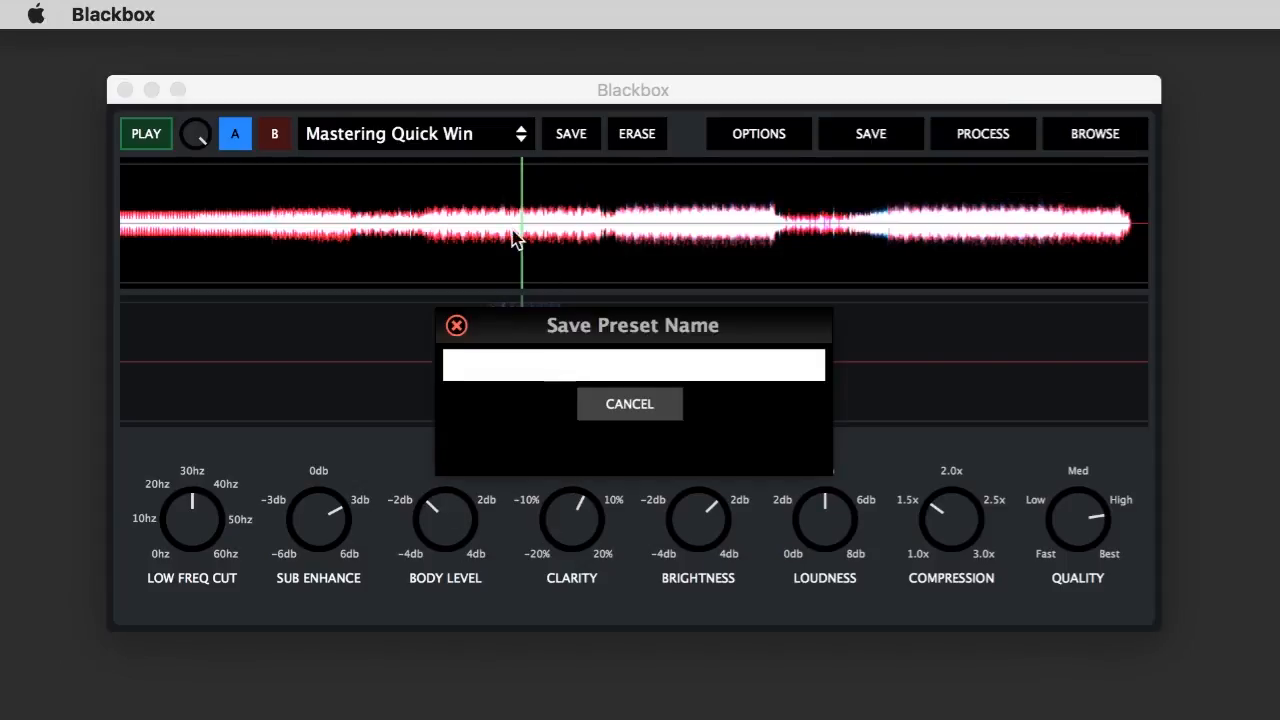
{"action": "type", "text": "Silly Pre"}
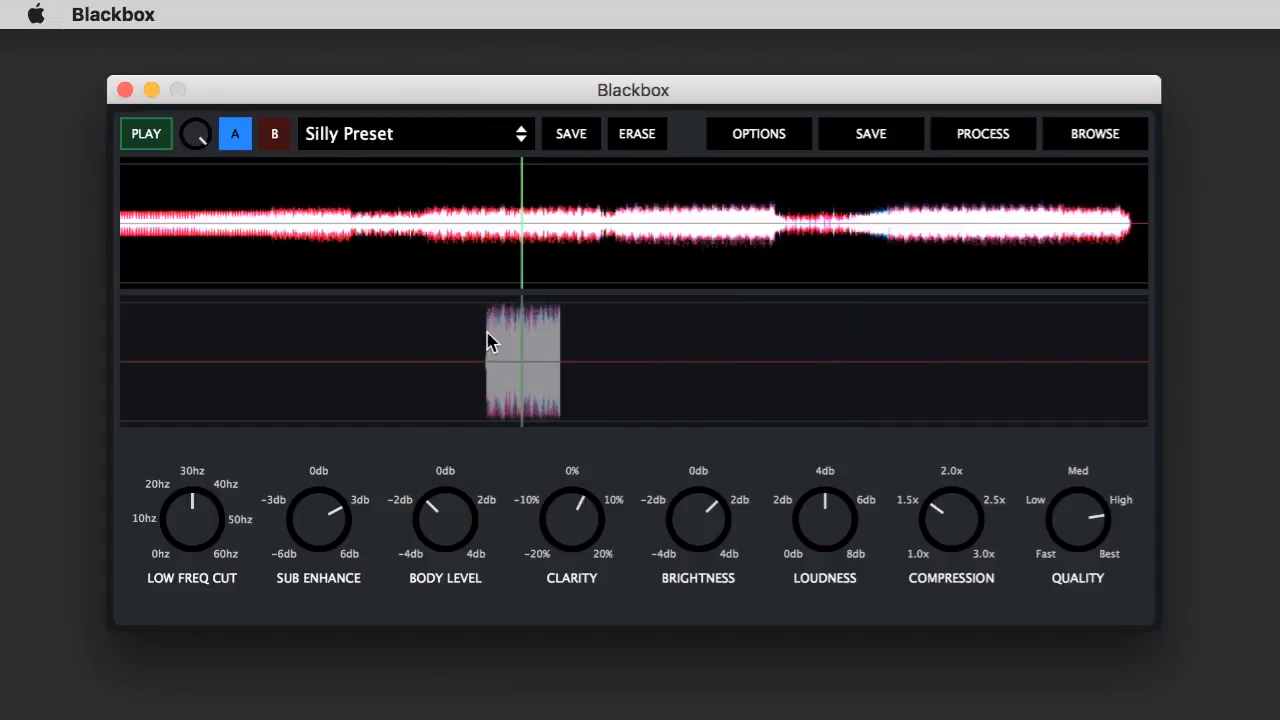
{"action": "left_click", "coordinate": [274, 133]}
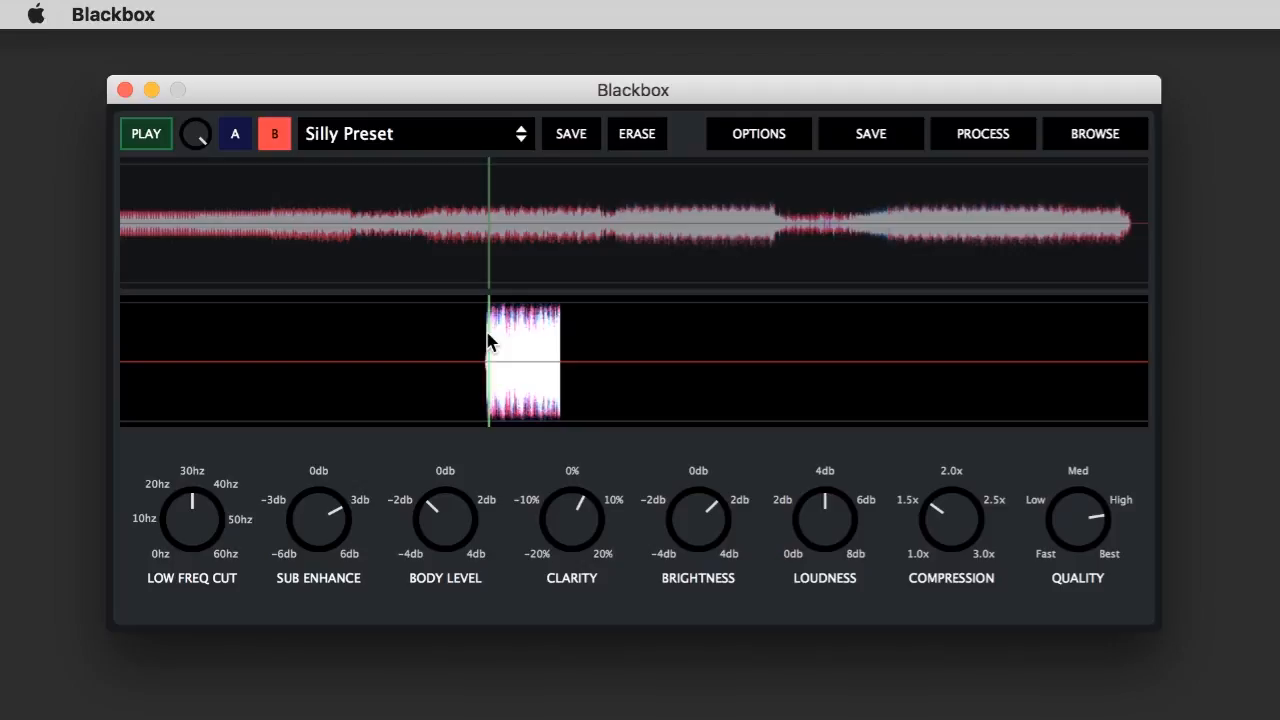
{"action": "left_click", "coordinate": [415, 133]}
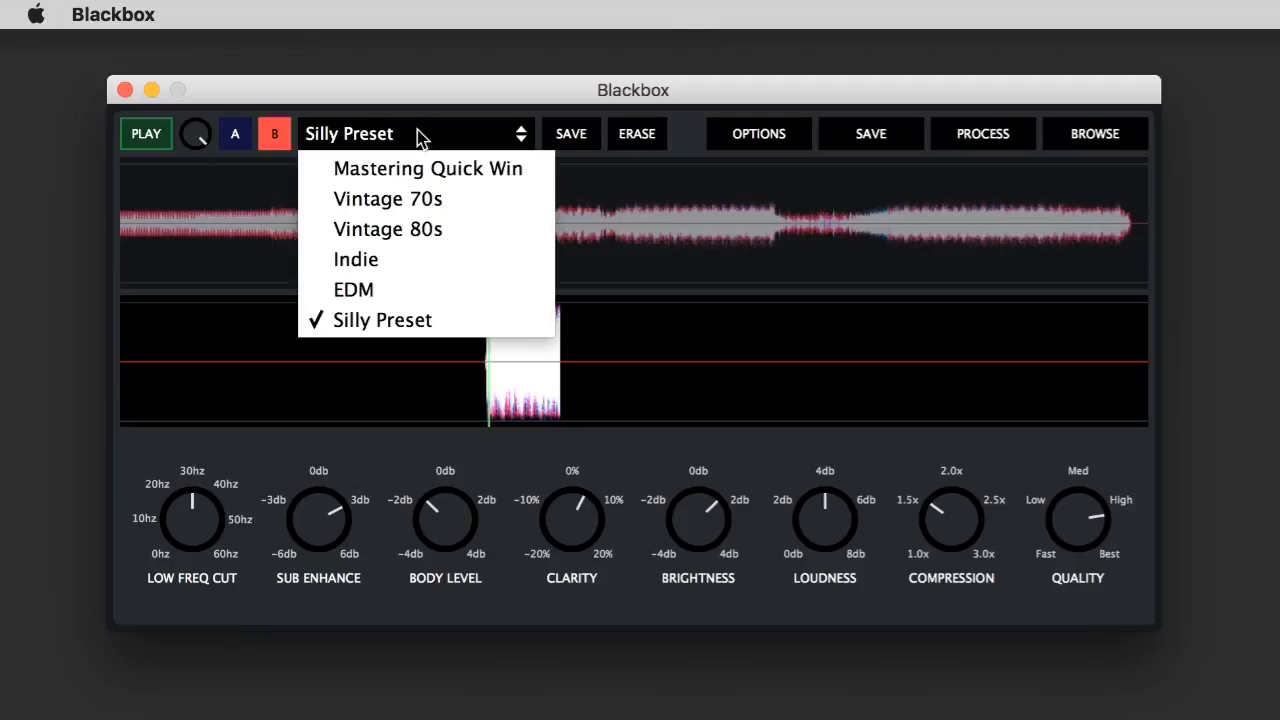
{"action": "left_click", "coordinate": [355, 258]}
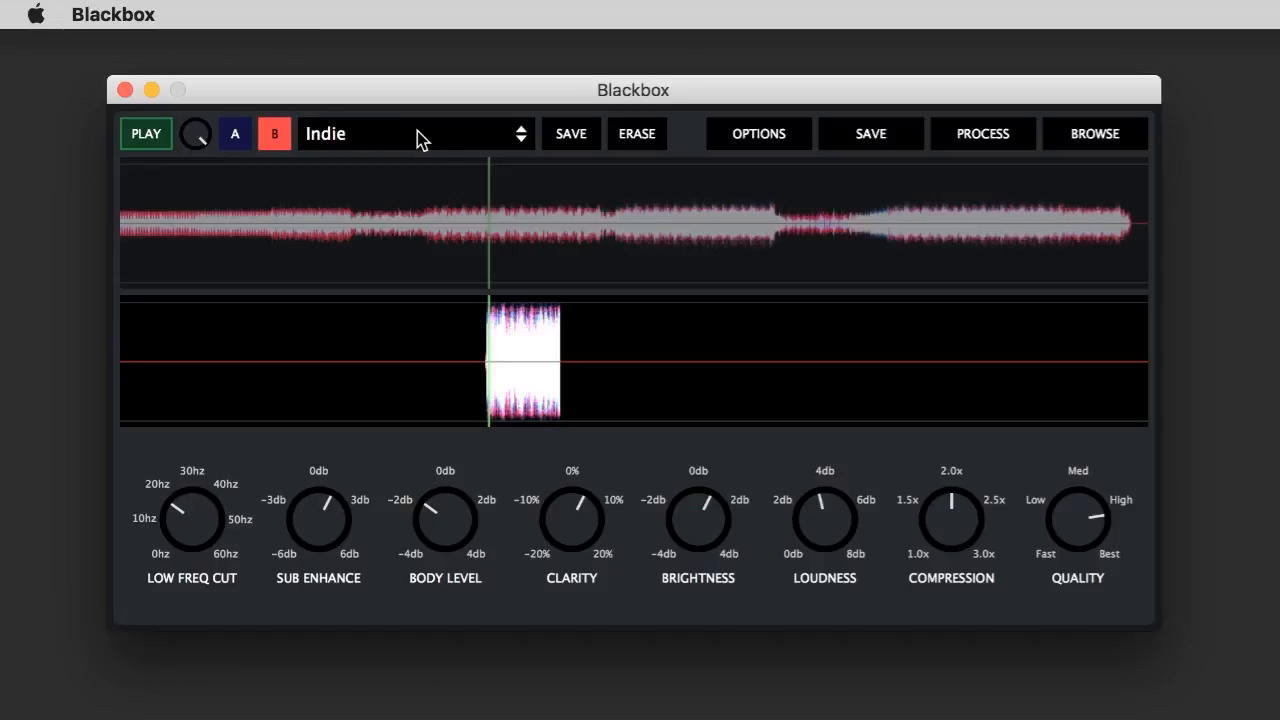